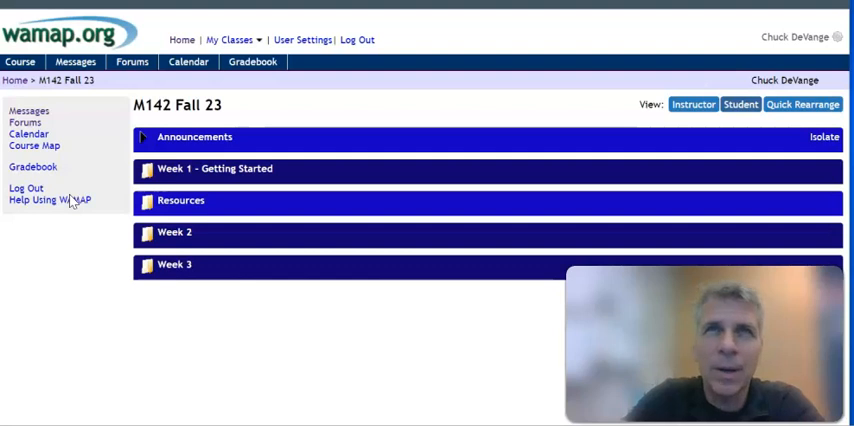
{"action": "mouse_move", "coordinate": [328, 76]}
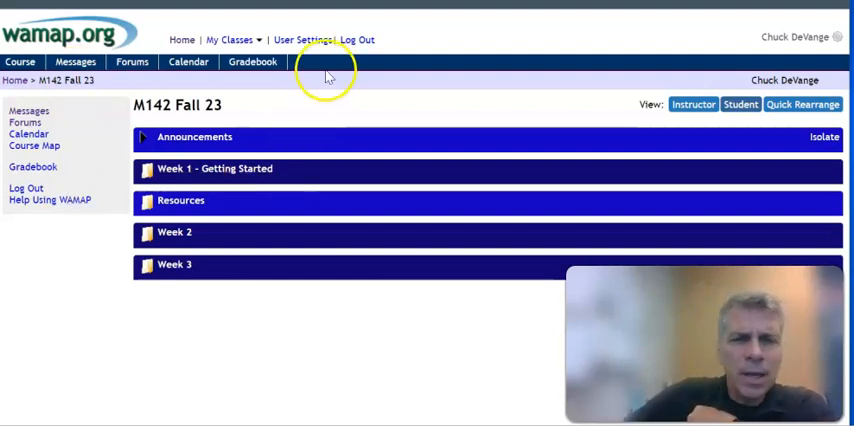
{"action": "mouse_move", "coordinate": [390, 72]}
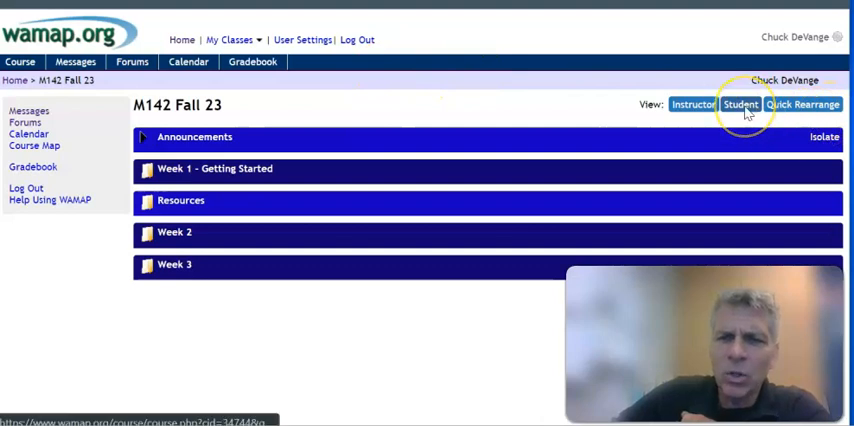
- Preview the course as a student sees it, then return to instructor view
{"action": "left_click", "coordinate": [740, 104]}
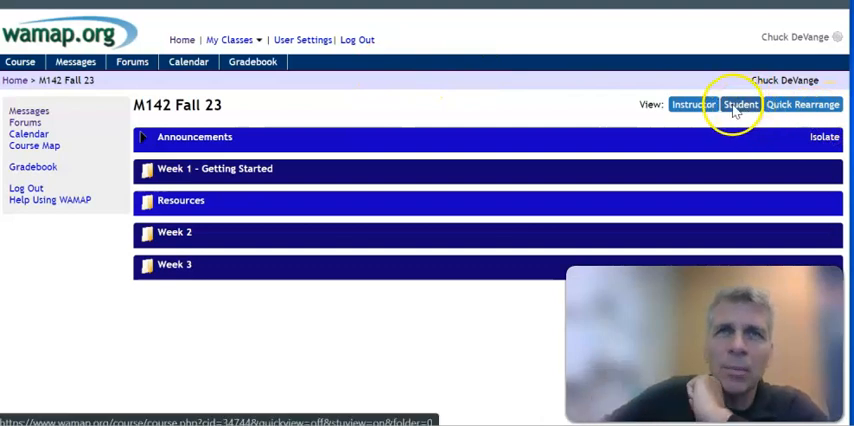
{"action": "left_click", "coordinate": [692, 104]}
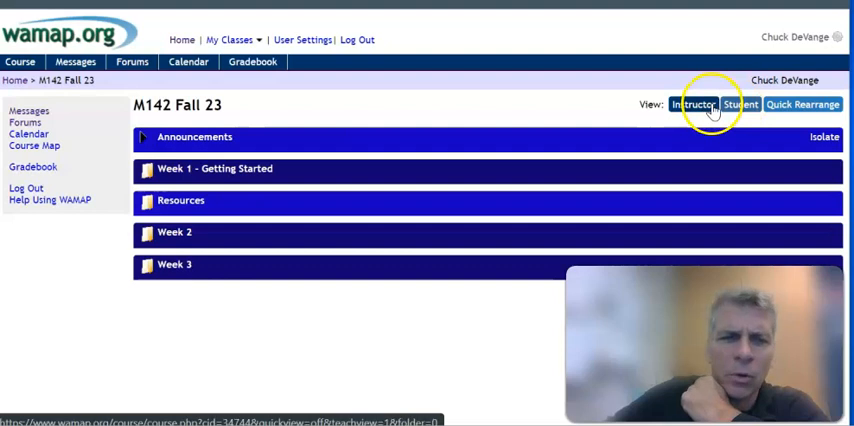
{"action": "mouse_move", "coordinate": [156, 136]}
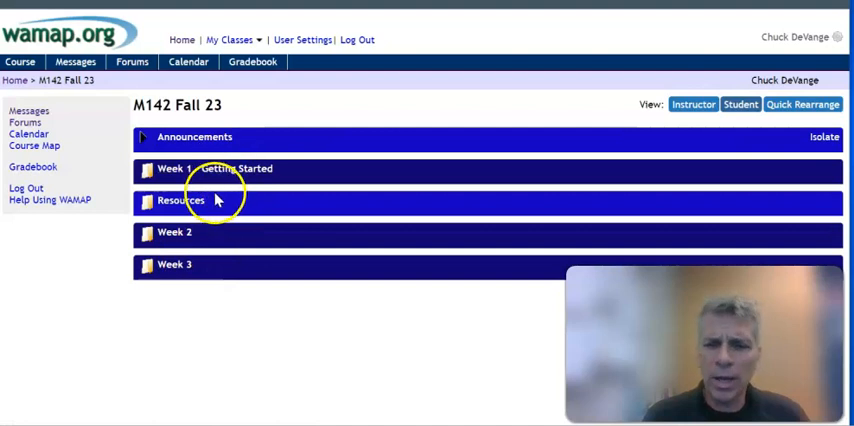
{"action": "mouse_move", "coordinate": [324, 190]}
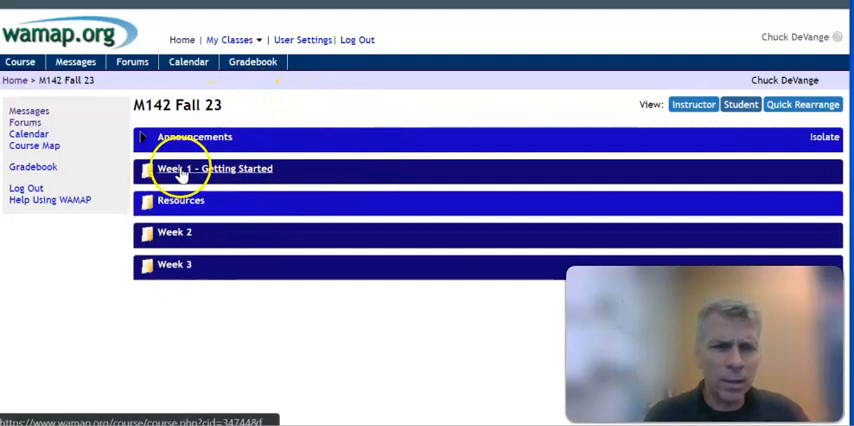
- Open Week 1 – Getting Started, expand 6.1: Angle Measure, and scroll through Quizzes and Forums
{"action": "left_click", "coordinate": [216, 168]}
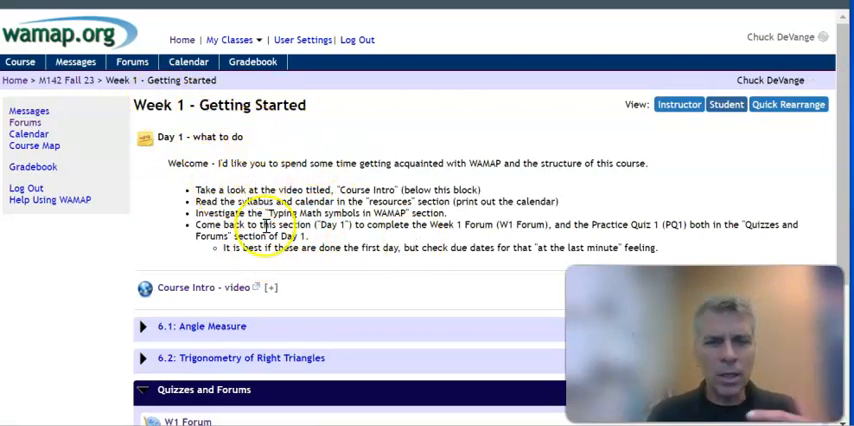
{"action": "mouse_move", "coordinate": [268, 148]}
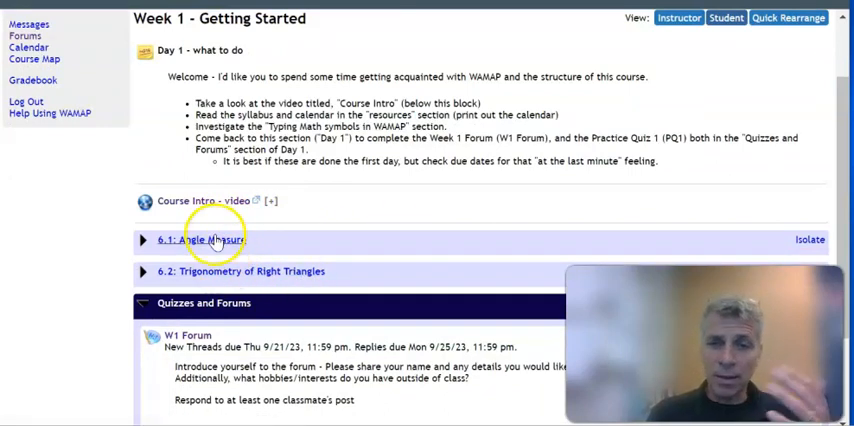
{"action": "left_click", "coordinate": [144, 240]}
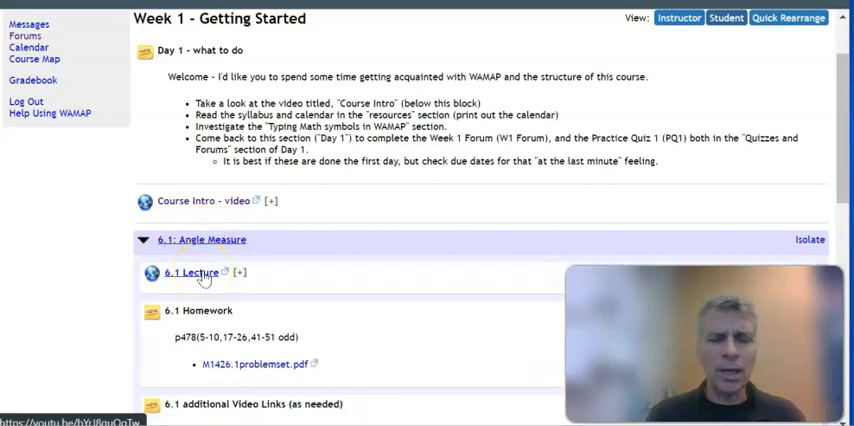
{"action": "scroll", "scroll_direction": "down", "scroll_amount": 3}
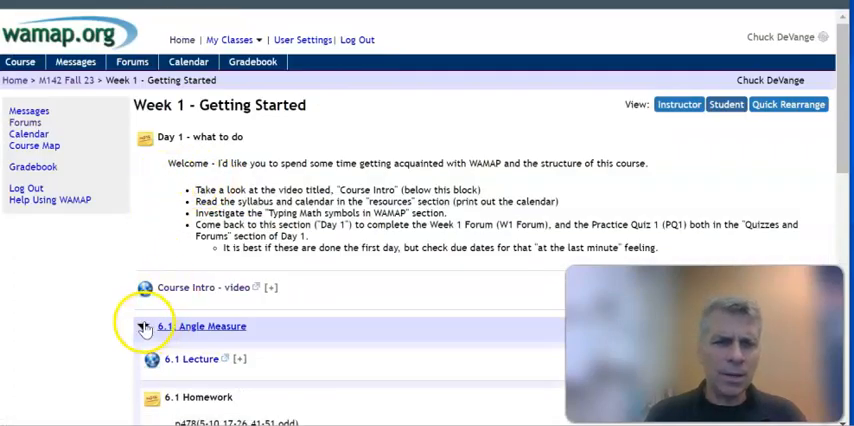
{"action": "scroll", "scroll_direction": "down", "scroll_amount": 3}
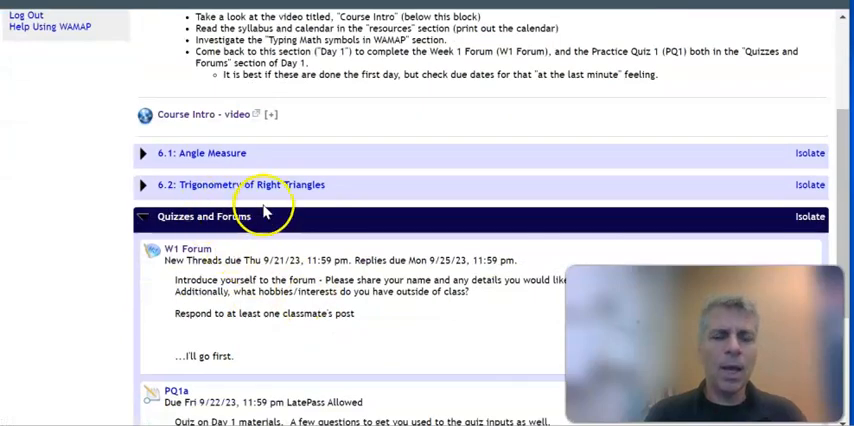
{"action": "scroll", "scroll_direction": "down", "scroll_amount": 3}
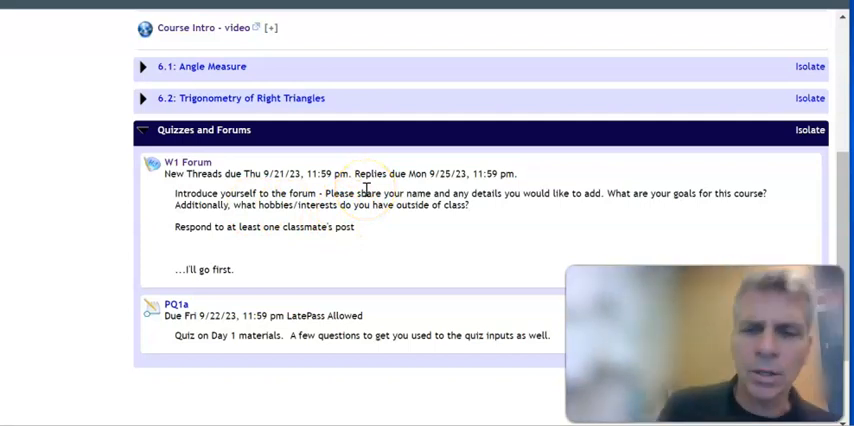
{"action": "mouse_move", "coordinate": [368, 192]}
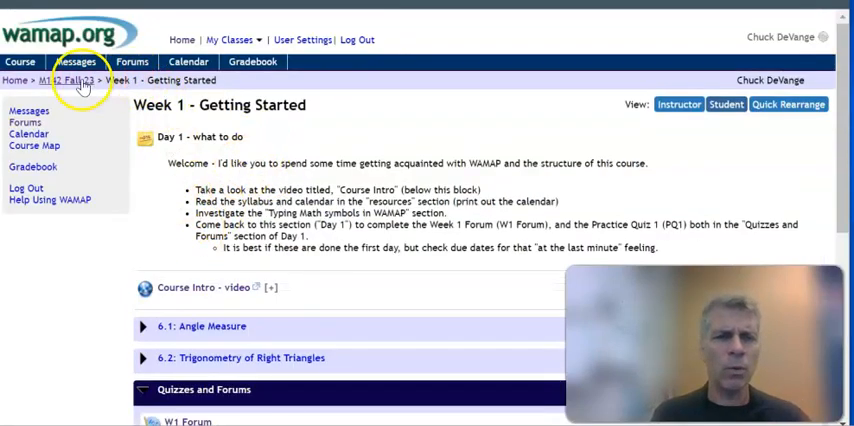
- Return to the M142 Fall 23 page via the breadcrumb and look through the Week 2 block
{"action": "left_click", "coordinate": [58, 80]}
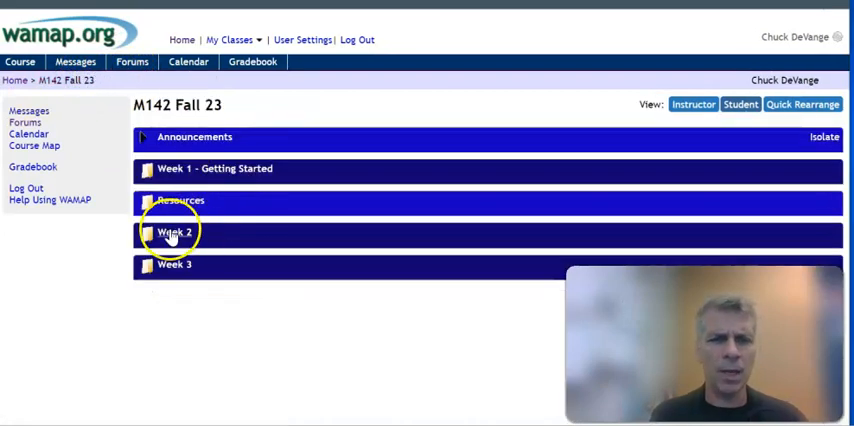
{"action": "left_click", "coordinate": [176, 232]}
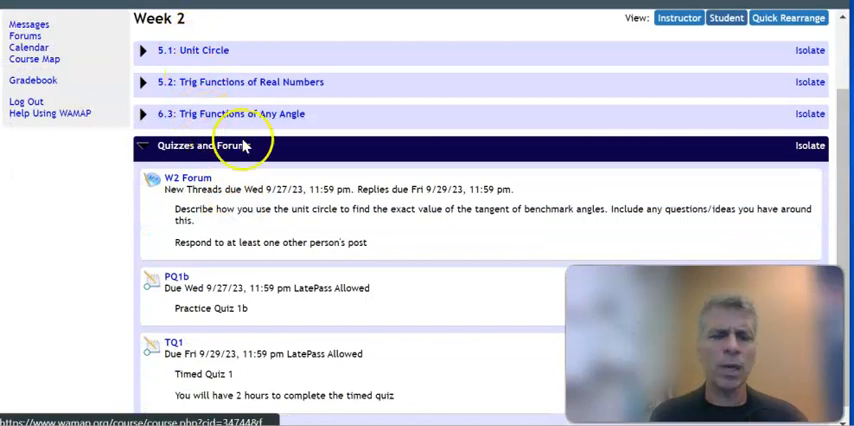
{"action": "scroll", "scroll_direction": "down", "scroll_amount": 3}
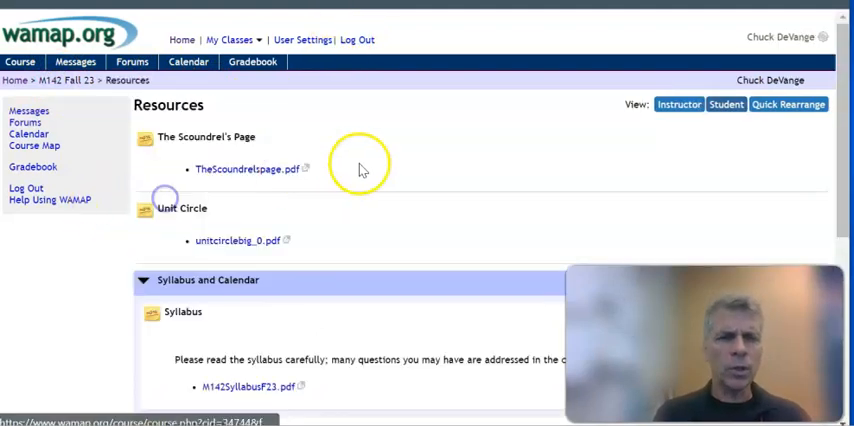
- Scroll to Syllabus and Calendar and open the M142SyllabusF23.pdf syllabus
{"action": "scroll", "scroll_direction": "down", "scroll_amount": 3}
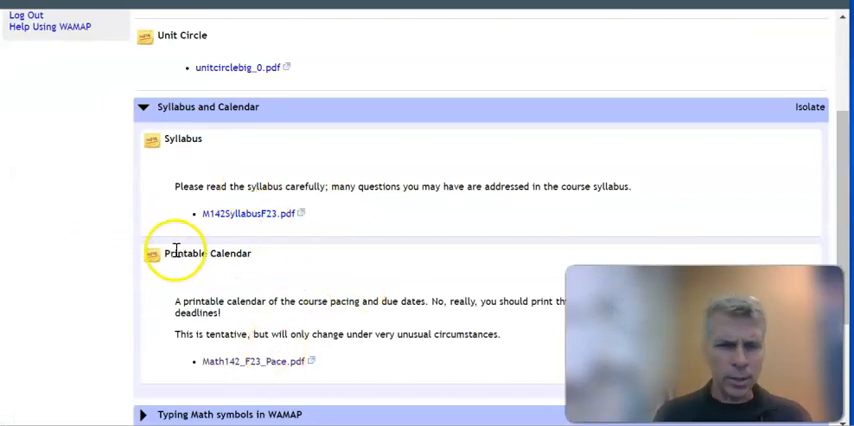
{"action": "double_click", "coordinate": [208, 252]}
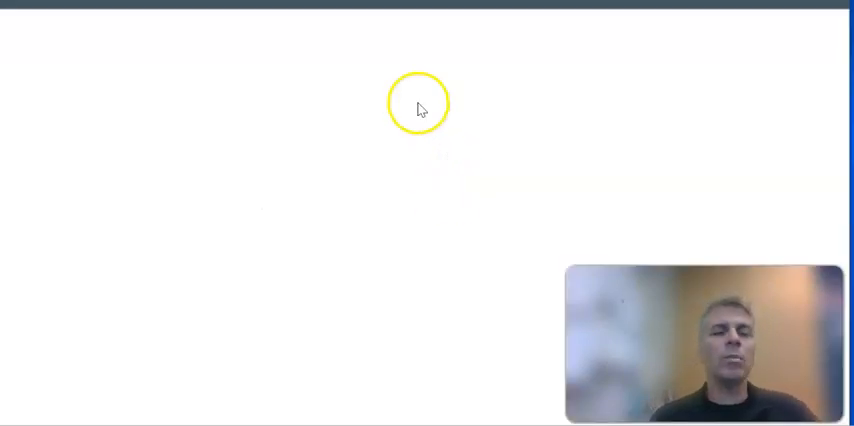
{"action": "mouse_move", "coordinate": [312, 72]}
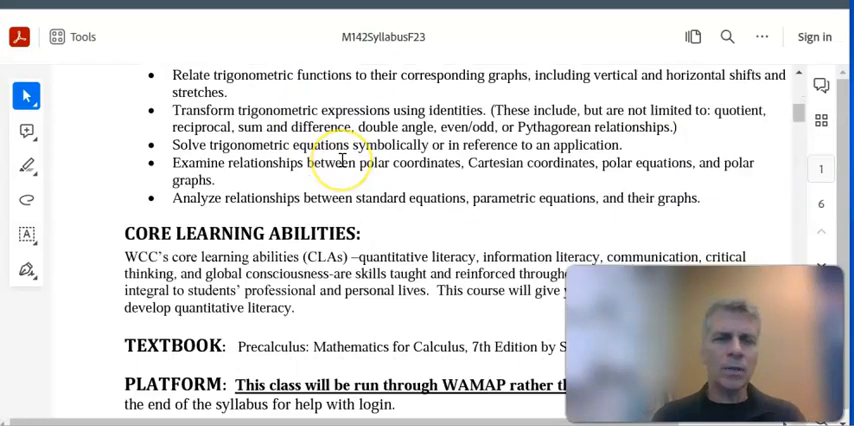
- Scroll the syllabus past Textbook and Platform to the Exam Schedule and Calculators sections
{"action": "scroll", "scroll_direction": "down", "scroll_amount": 3}
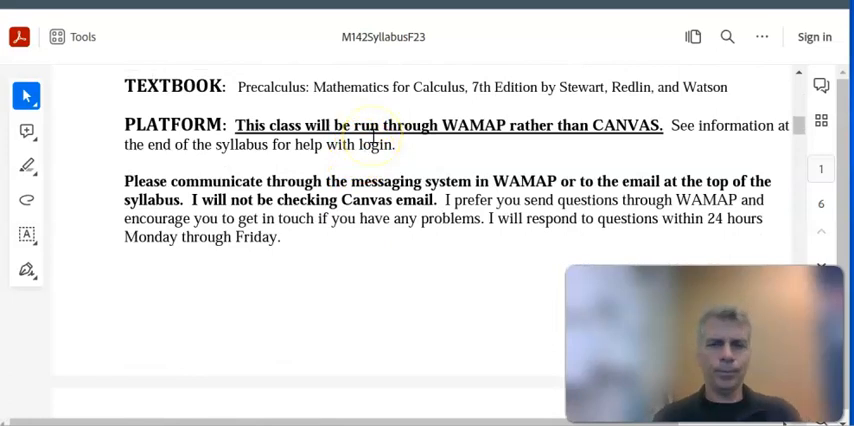
{"action": "scroll", "scroll_direction": "down", "scroll_amount": 3}
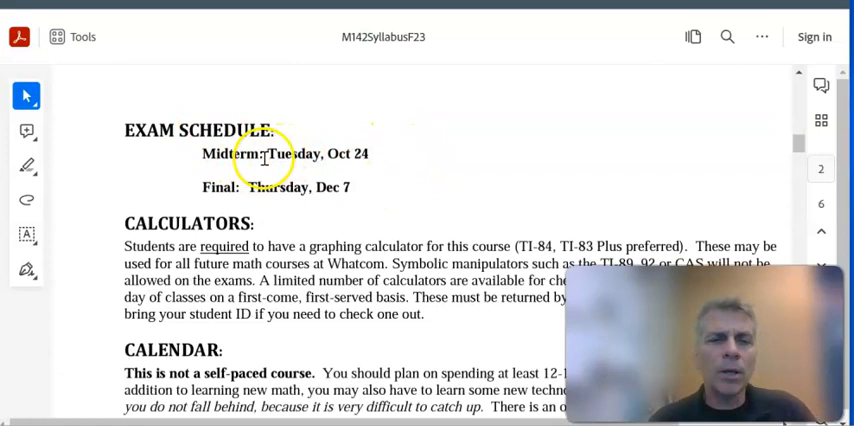
{"action": "mouse_move", "coordinate": [344, 188]}
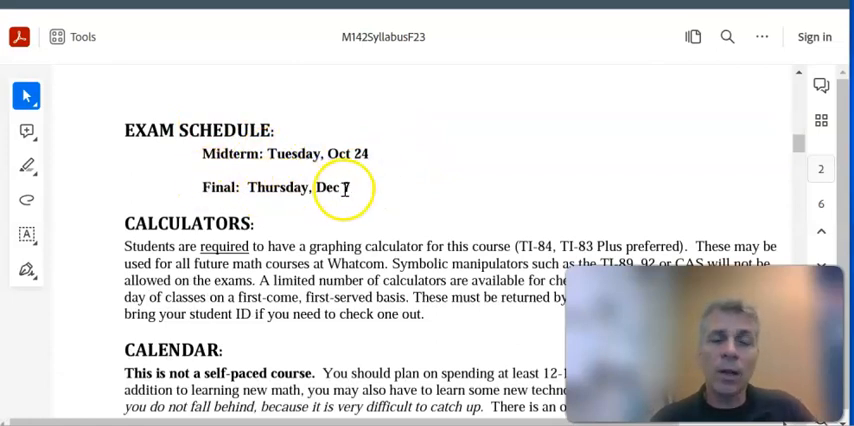
{"action": "mouse_move", "coordinate": [362, 178]}
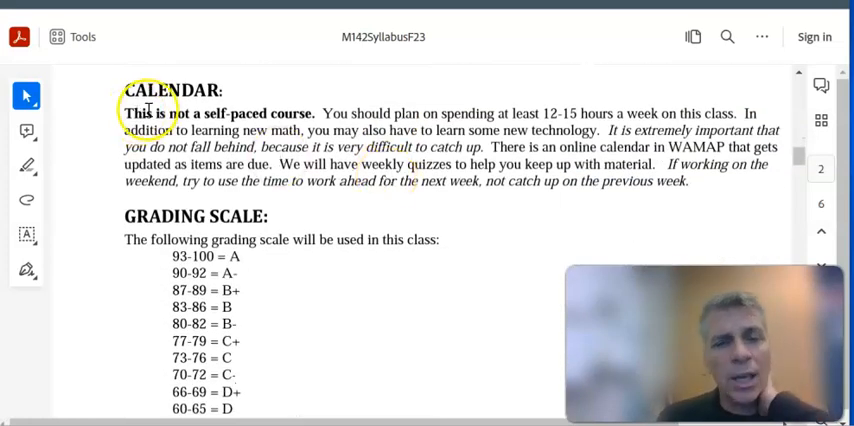
- Scroll past the grade-weighting table to the Homework (not graded) and midterm/final sections
{"action": "scroll", "scroll_direction": "down", "scroll_amount": 3}
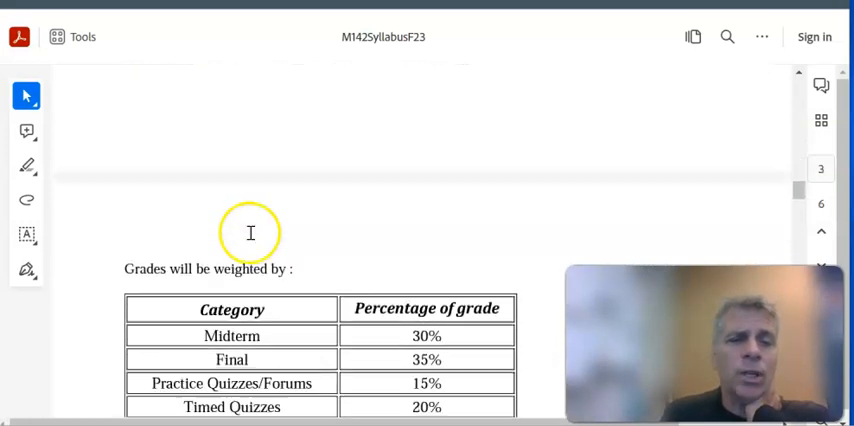
{"action": "scroll", "scroll_direction": "down", "scroll_amount": 3}
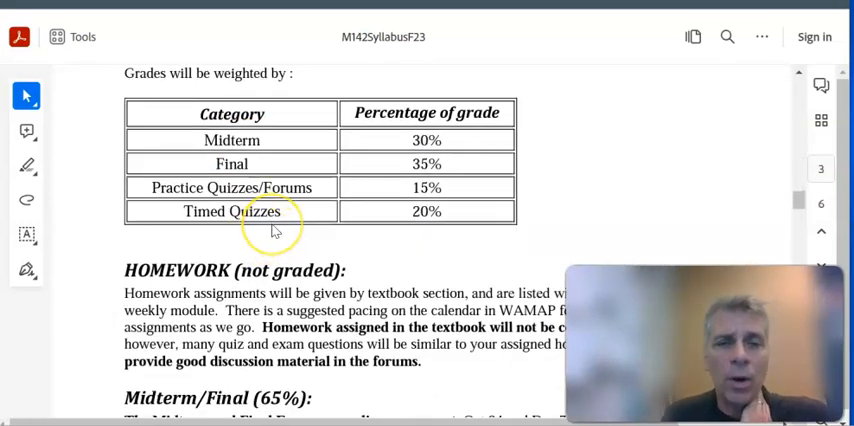
{"action": "mouse_move", "coordinate": [304, 164]}
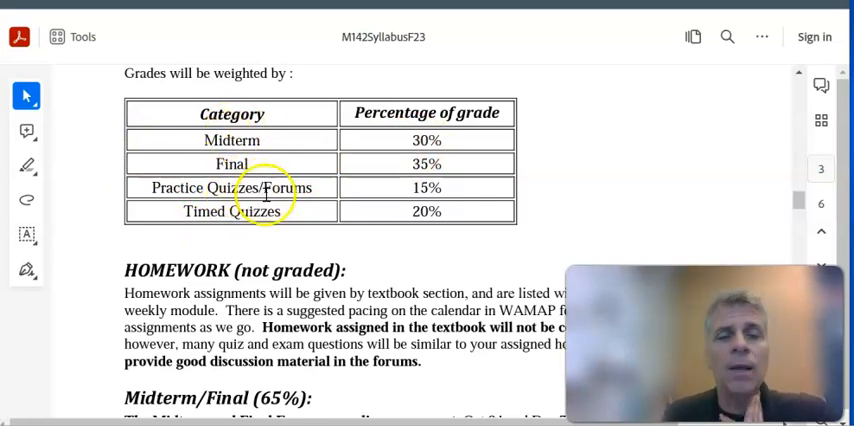
{"action": "scroll", "scroll_direction": "down", "scroll_amount": 3}
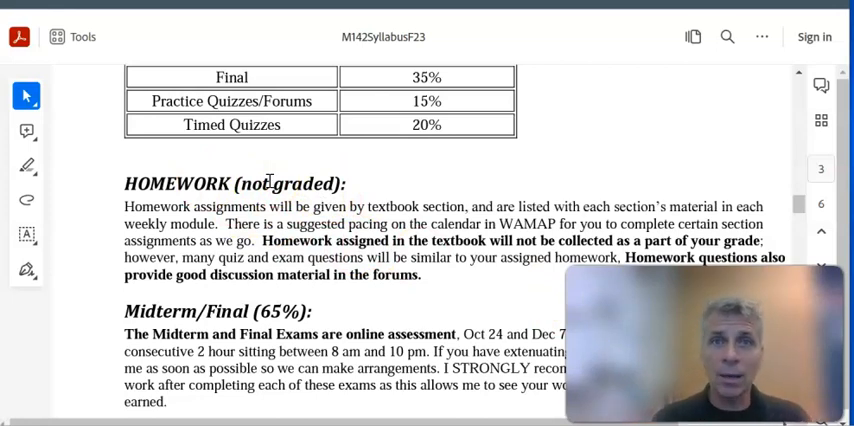
- Select the 'I STRONGLY recommend…' sentence about submitting scratch work after each exam
{"action": "scroll", "scroll_direction": "down", "scroll_amount": 3}
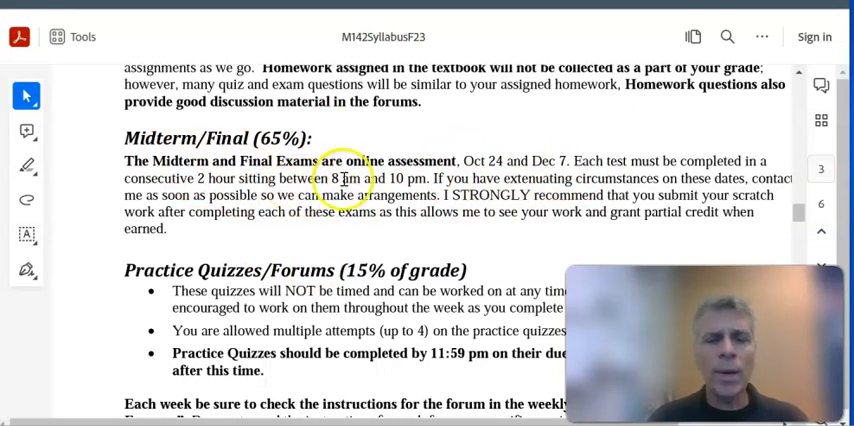
{"action": "double_click", "coordinate": [364, 178]}
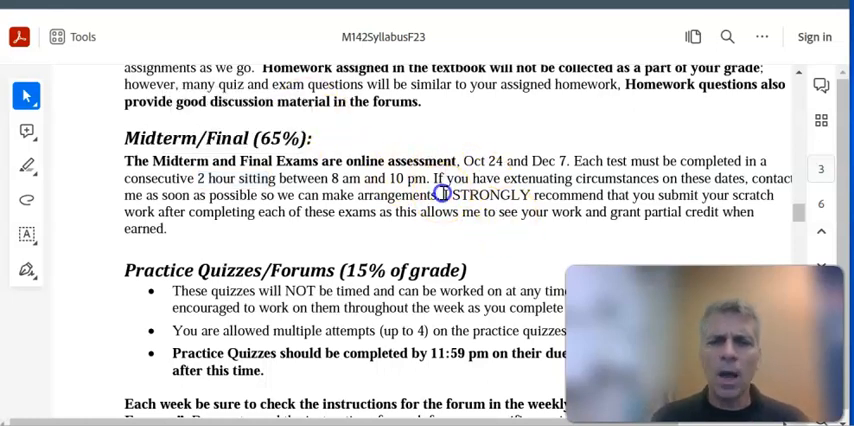
{"action": "left_click_drag", "start_coordinate": [444, 194], "coordinate": [560, 218]}
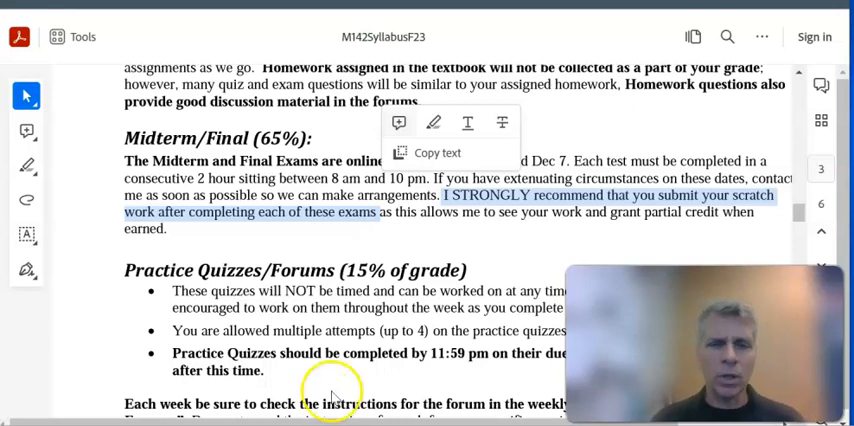
- Scroll to the Practice Quizzes/Forums rules with the up-to-4 attempts limit and clear the selection
{"action": "scroll", "scroll_direction": "down", "scroll_amount": 3}
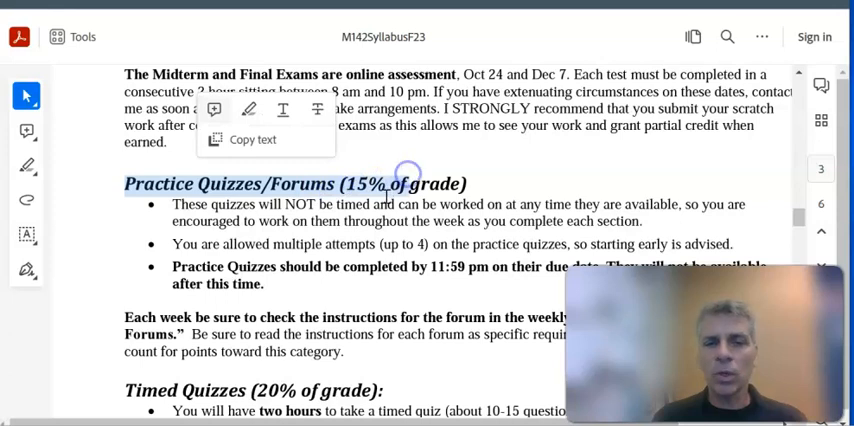
{"action": "scroll", "scroll_direction": "down", "scroll_amount": 3}
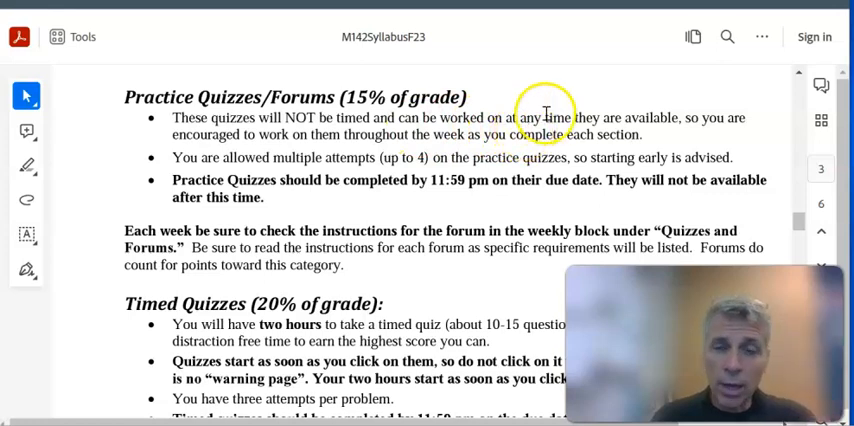
{"action": "mouse_move", "coordinate": [284, 156]}
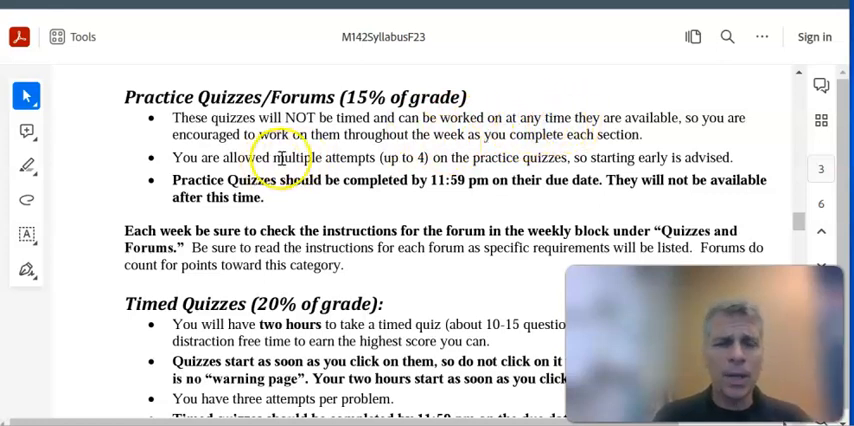
{"action": "mouse_move", "coordinate": [398, 162]}
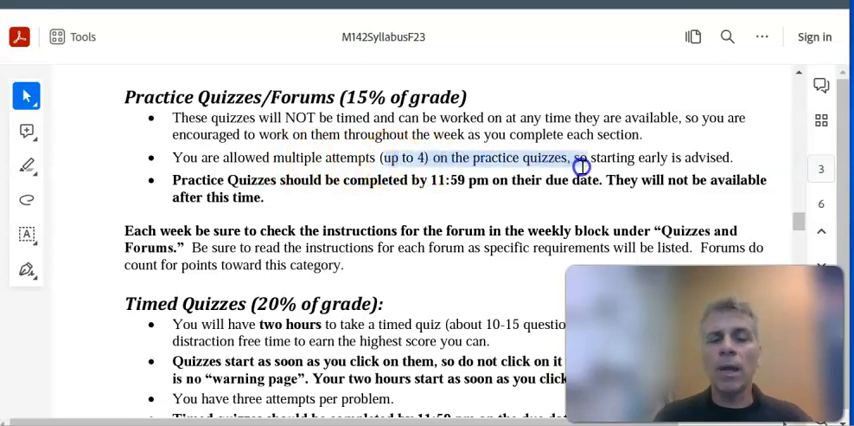
{"action": "left_click", "coordinate": [578, 164]}
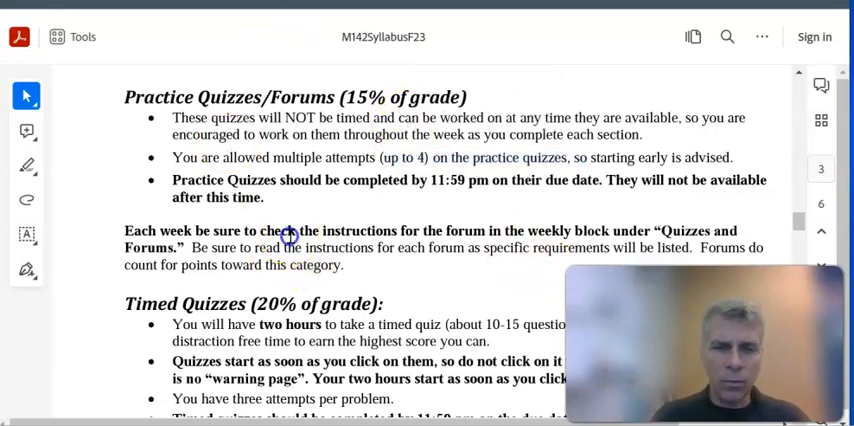
- Scroll to Timed Quizzes and select the 'If you ever feel…' shortchanged-question note
{"action": "scroll", "scroll_direction": "down", "scroll_amount": 3}
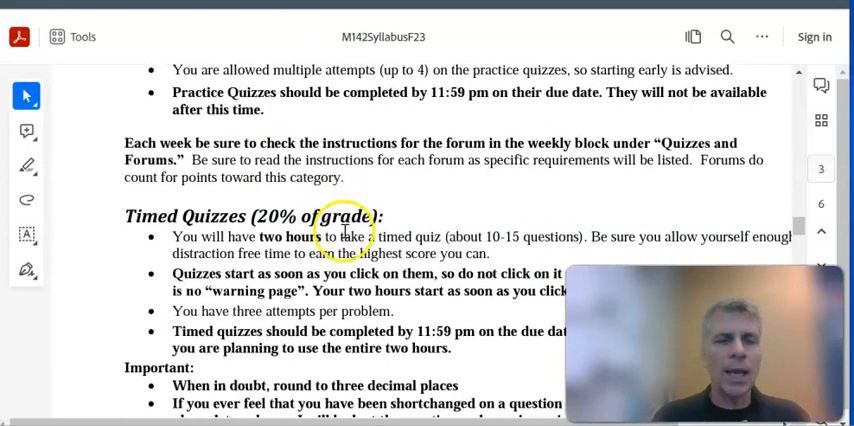
{"action": "scroll", "scroll_direction": "down", "scroll_amount": 3}
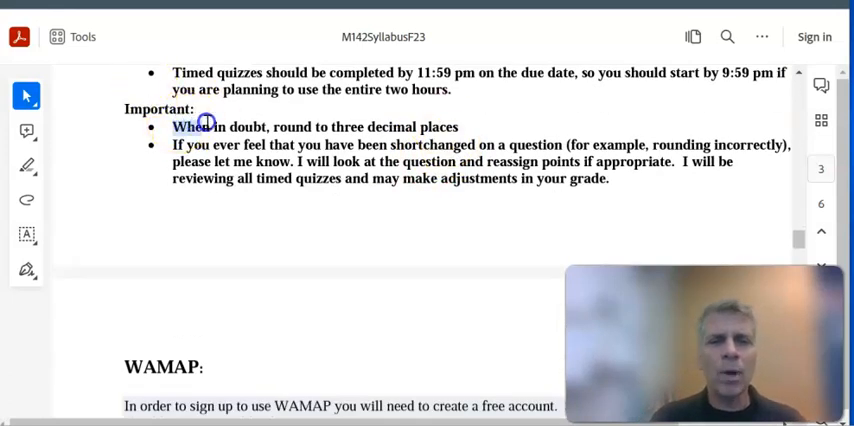
{"action": "left_click_drag", "start_coordinate": [204, 122], "coordinate": [456, 126]}
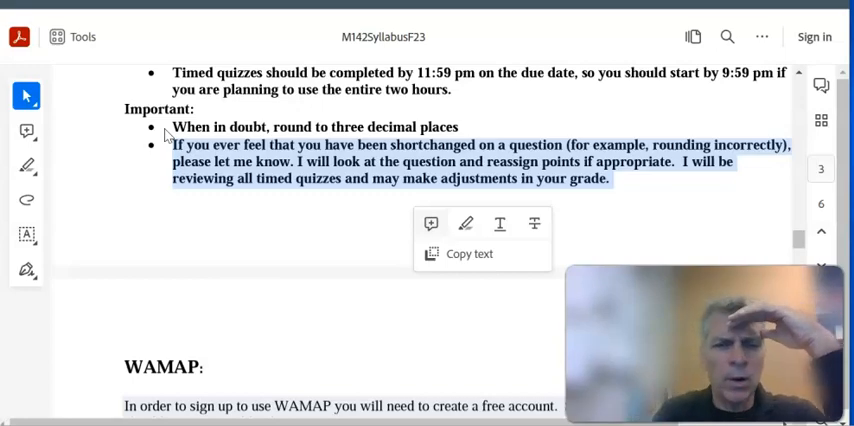
- Skim quickly through the remaining syllabus pages to the end
{"action": "scroll", "scroll_direction": "down", "scroll_amount": 3}
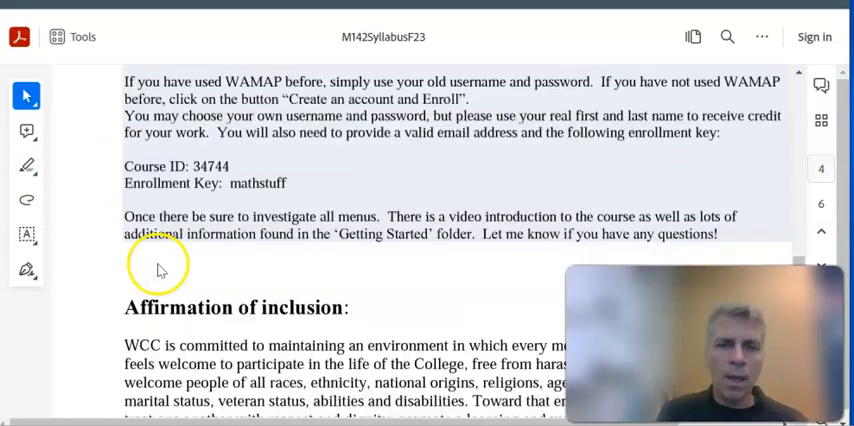
{"action": "scroll", "scroll_direction": "down", "scroll_amount": 3}
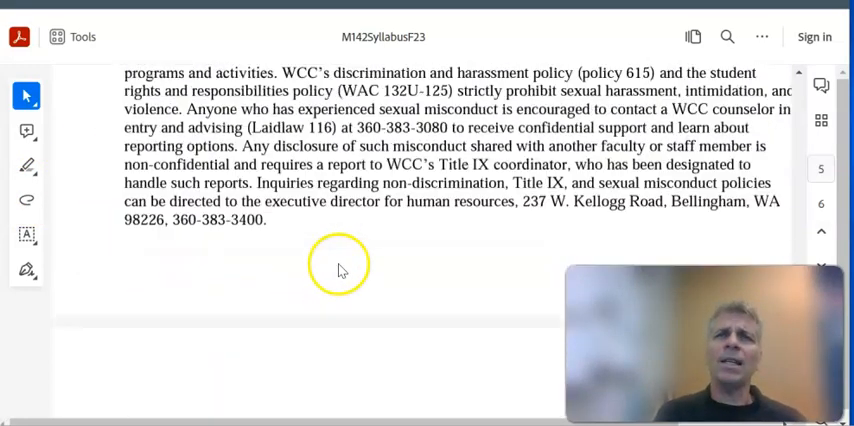
{"action": "scroll", "scroll_direction": "down", "scroll_amount": 3}
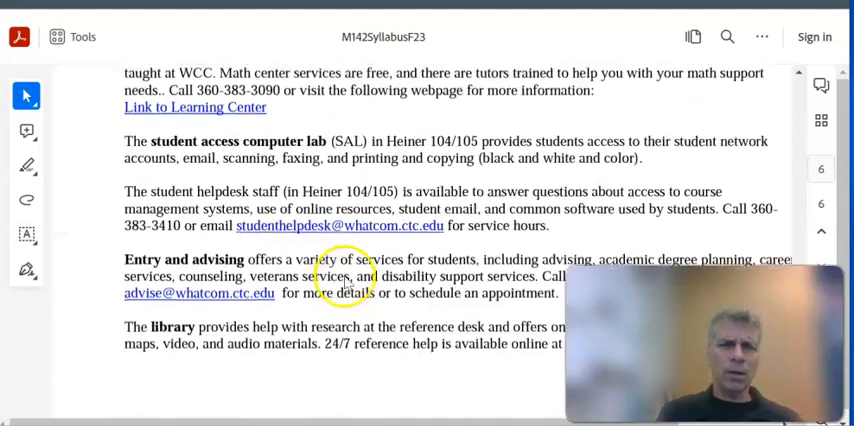
{"action": "scroll", "scroll_direction": "down", "scroll_amount": 3}
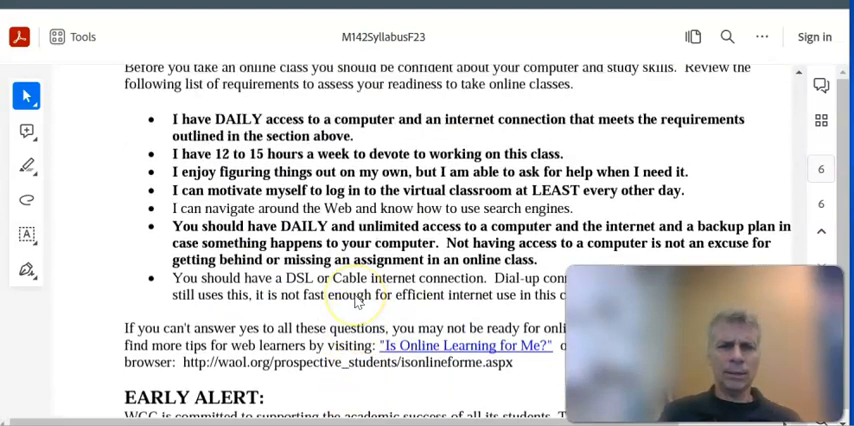
{"action": "scroll", "scroll_direction": "down", "scroll_amount": 3}
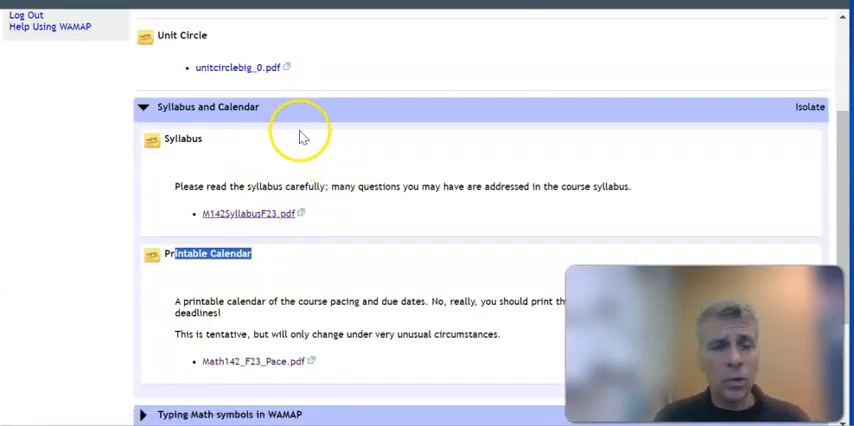
- Scroll to Syllabus and Calendar and open the Math142_F23_Pace.pdf pacing calendar
{"action": "scroll", "scroll_direction": "down", "scroll_amount": 3}
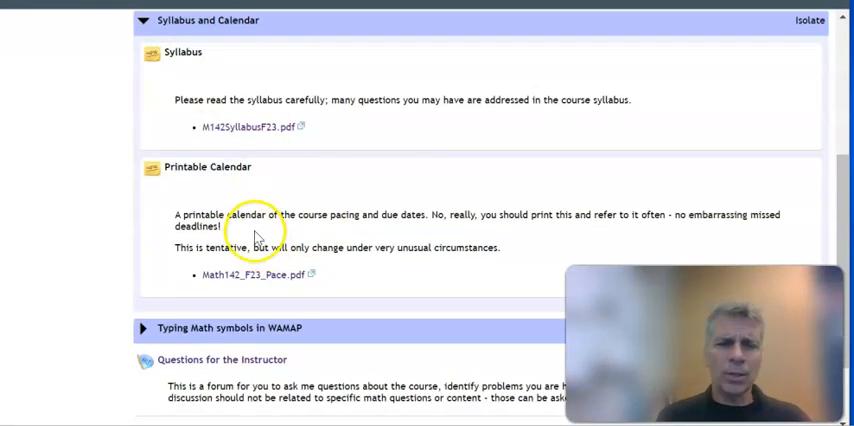
{"action": "mouse_move", "coordinate": [252, 274]}
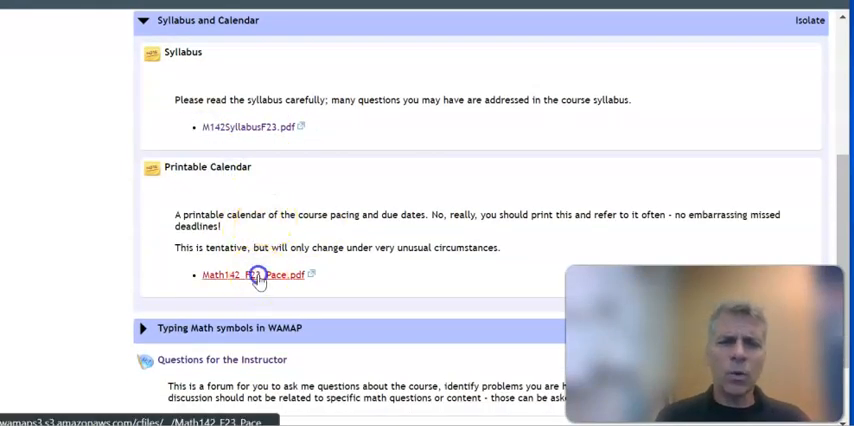
{"action": "left_click", "coordinate": [256, 276]}
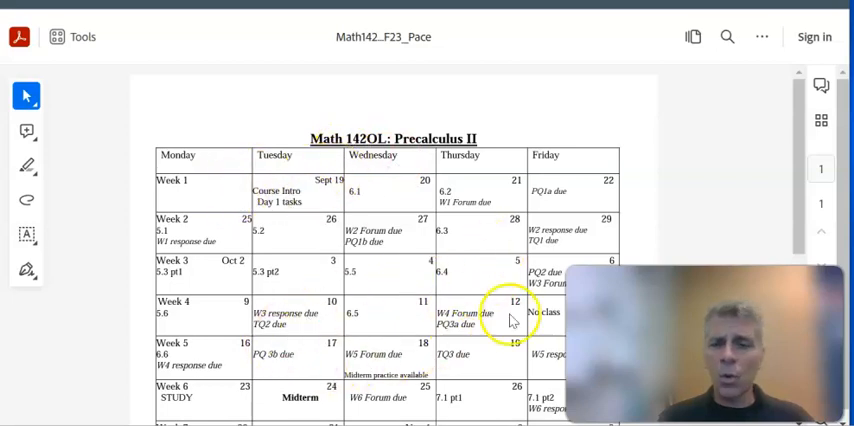
- Review the weekly pacing calendar, picking out the Week 1 forum due entry, through the midterm and final weeks
{"action": "scroll", "scroll_direction": "down", "scroll_amount": 3}
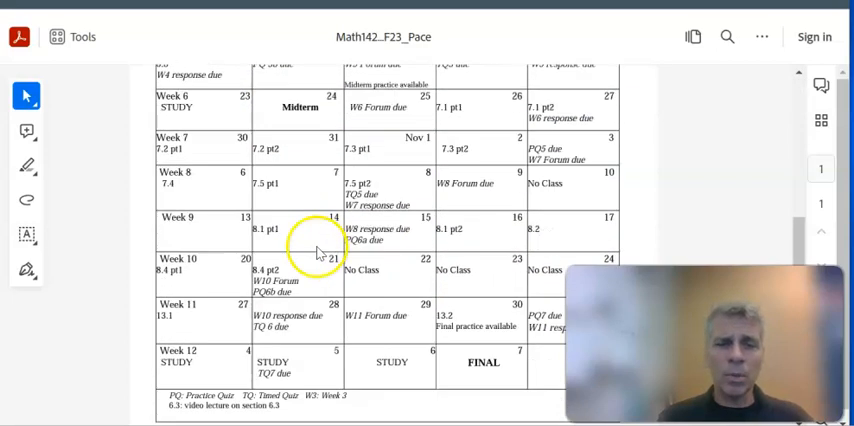
{"action": "scroll", "scroll_direction": "up", "scroll_amount": 3}
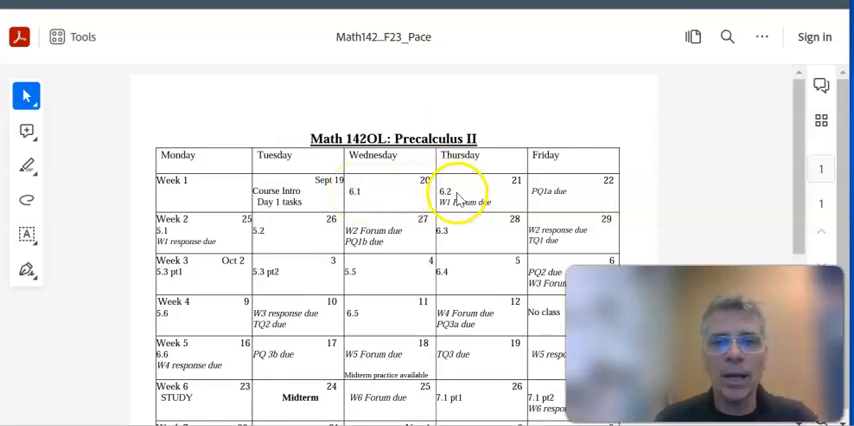
{"action": "left_click", "coordinate": [456, 196]}
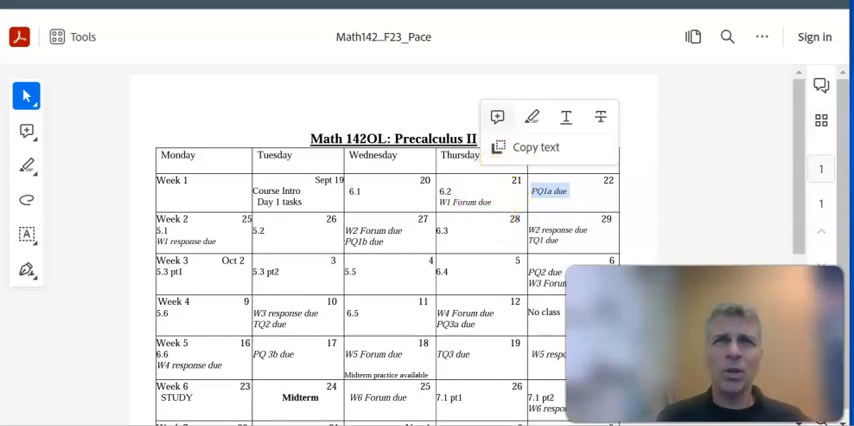
{"action": "scroll", "scroll_direction": "down", "scroll_amount": 3}
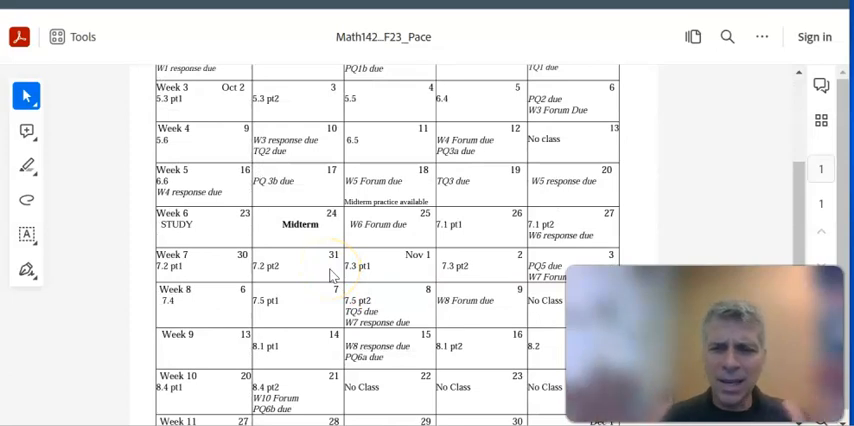
{"action": "scroll", "scroll_direction": "down", "scroll_amount": 3}
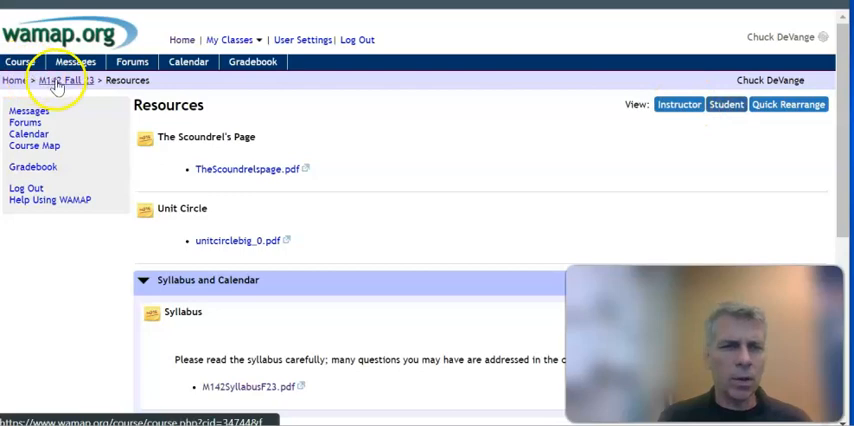
- Reach the course's empty Messages list and start a new message
{"action": "left_click", "coordinate": [64, 80]}
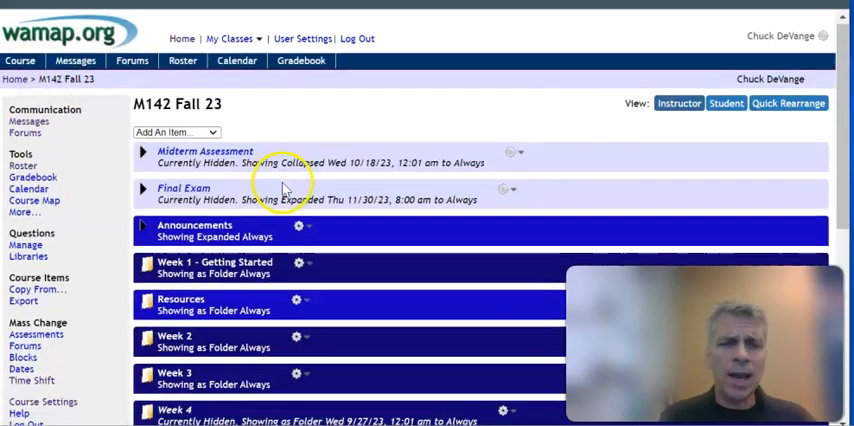
{"action": "scroll", "scroll_direction": "down", "scroll_amount": 3}
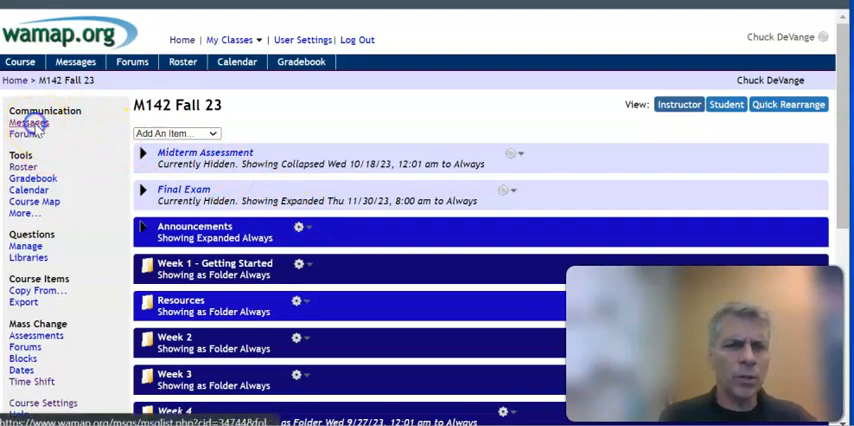
{"action": "left_click", "coordinate": [32, 118]}
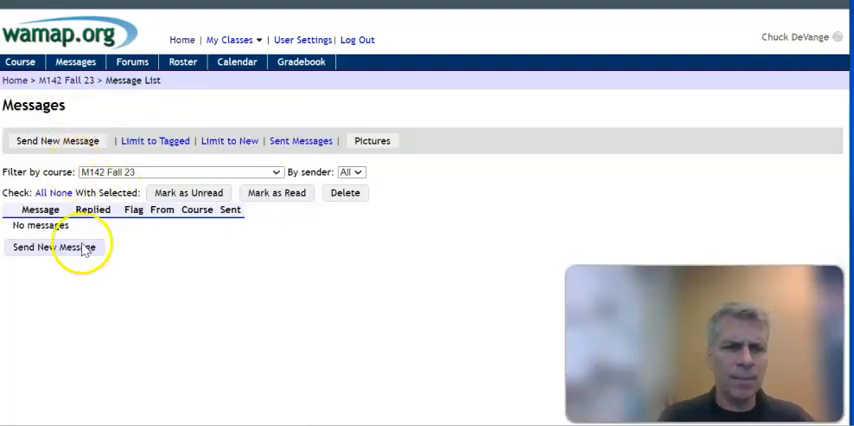
{"action": "left_click", "coordinate": [56, 246]}
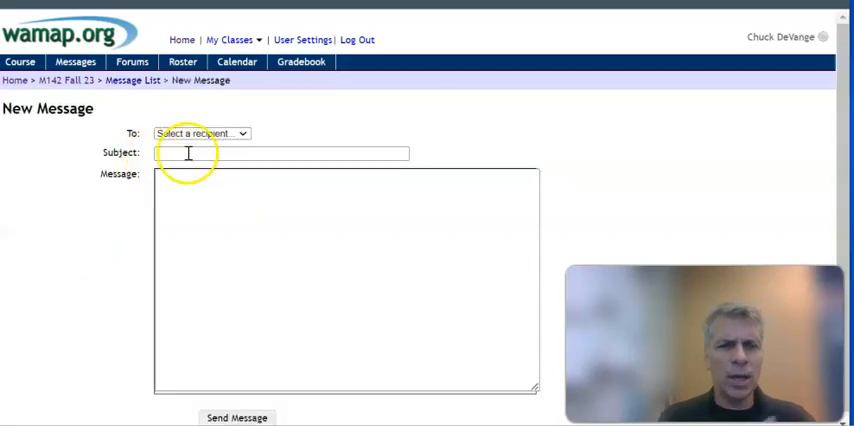
- Check the To recipient list and enter the placeholder subject 'ertrt'
{"action": "left_click", "coordinate": [200, 132]}
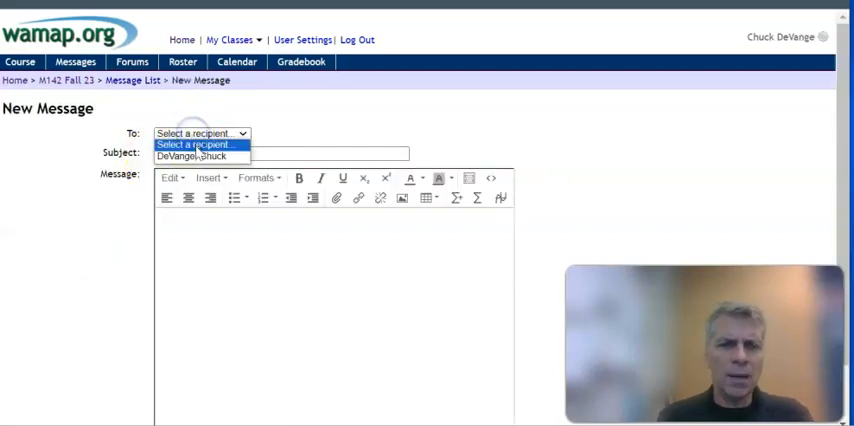
{"action": "left_click", "coordinate": [280, 152]}
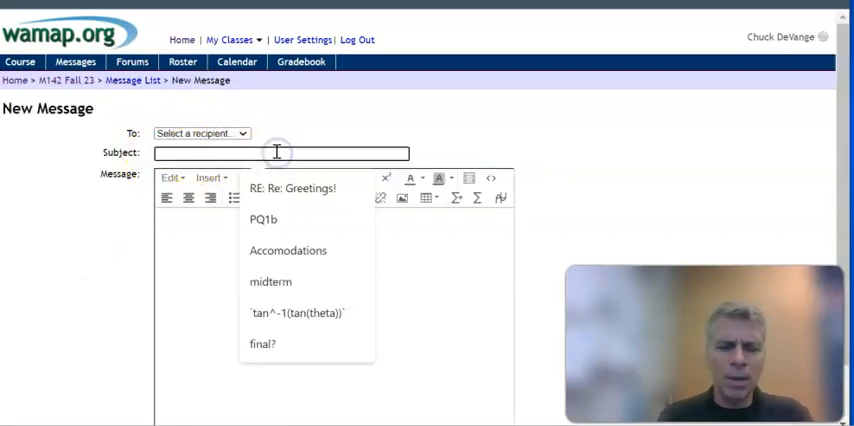
{"action": "type", "text": "ertrt"}
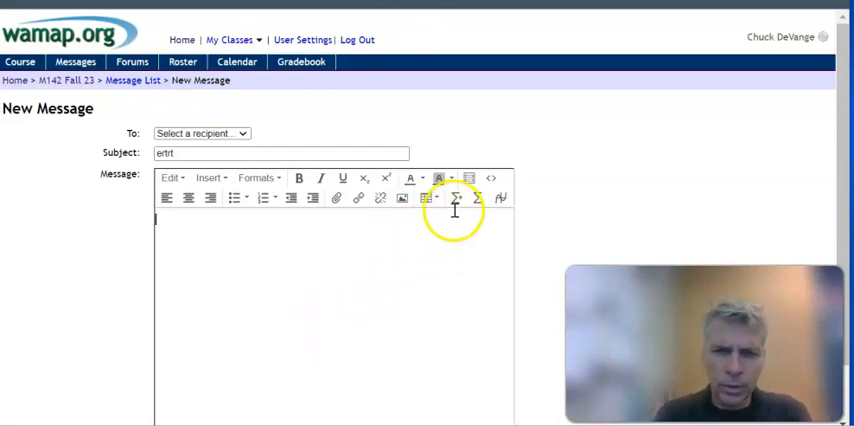
{"action": "mouse_move", "coordinate": [458, 196]}
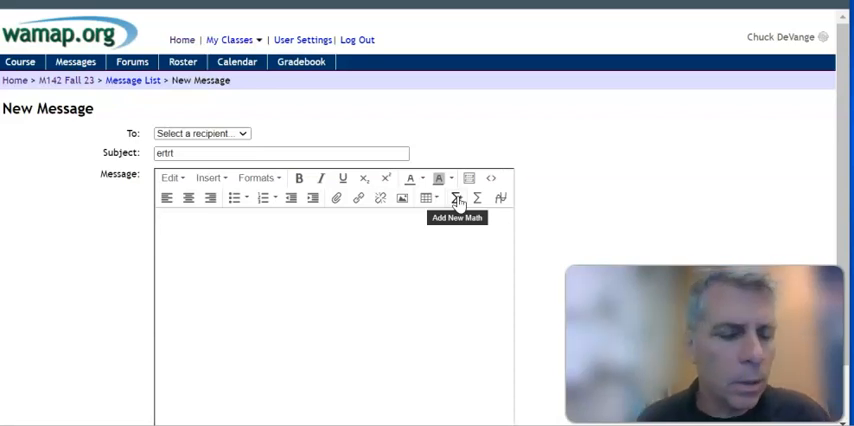
- Insert a math block in the message body reading 5+sqrt7/p, rendered with a square root
{"action": "left_click", "coordinate": [456, 196]}
{"action": "type", "text": "5"}
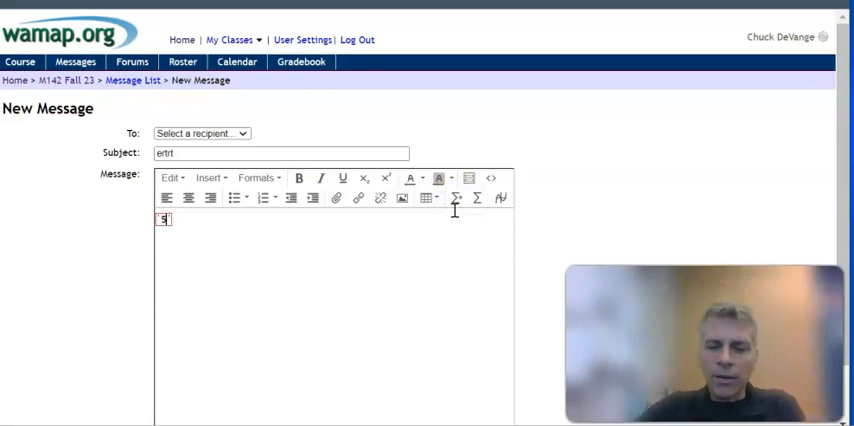
{"action": "type", "text": "+sqrt"}
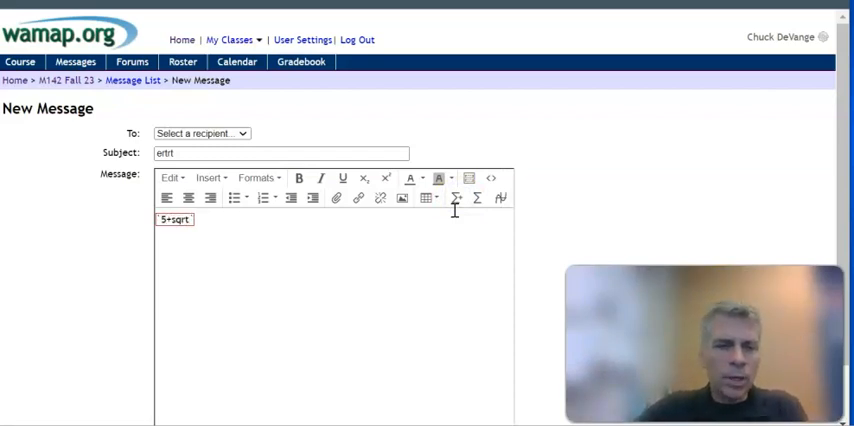
{"action": "type", "text": "7/"}
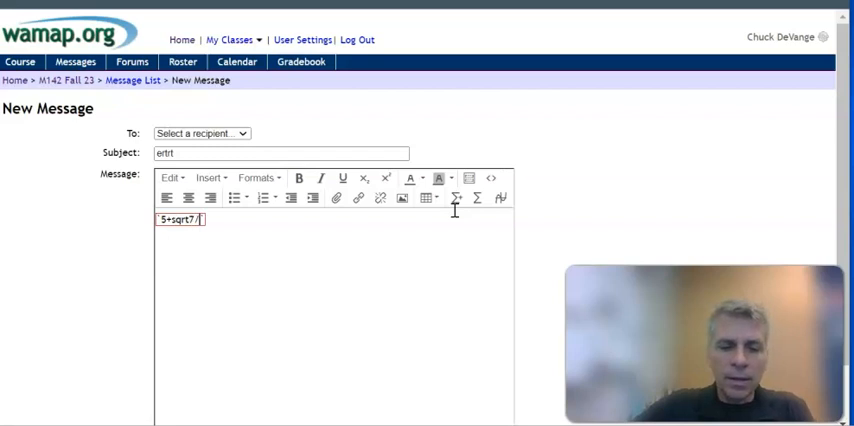
{"action": "type", "text": "p"}
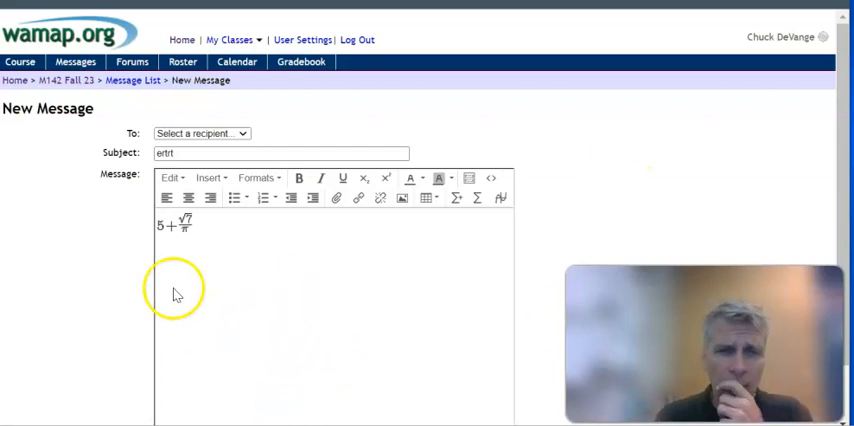
{"action": "mouse_move", "coordinate": [118, 106]}
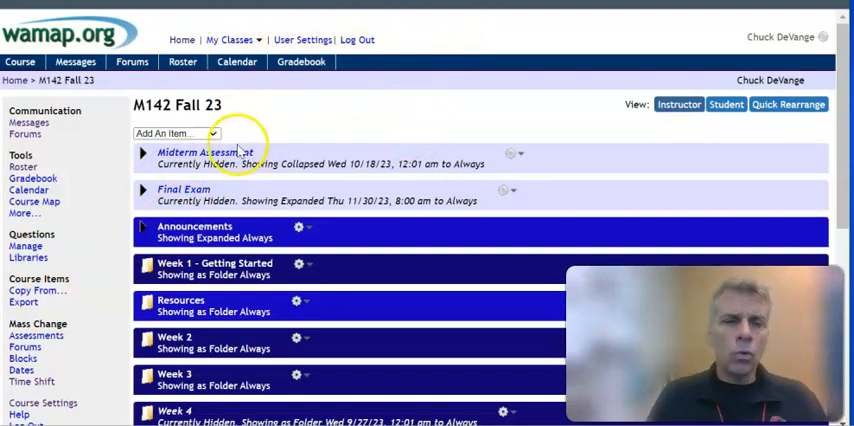
- Expand the Typing Math symbols guide under Resources and scroll through its examples
{"action": "scroll", "scroll_direction": "down", "scroll_amount": 3}
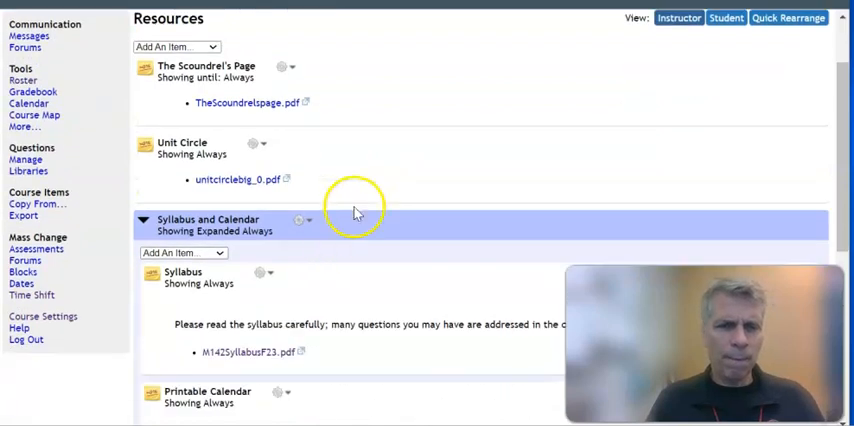
{"action": "scroll", "scroll_direction": "down", "scroll_amount": 3}
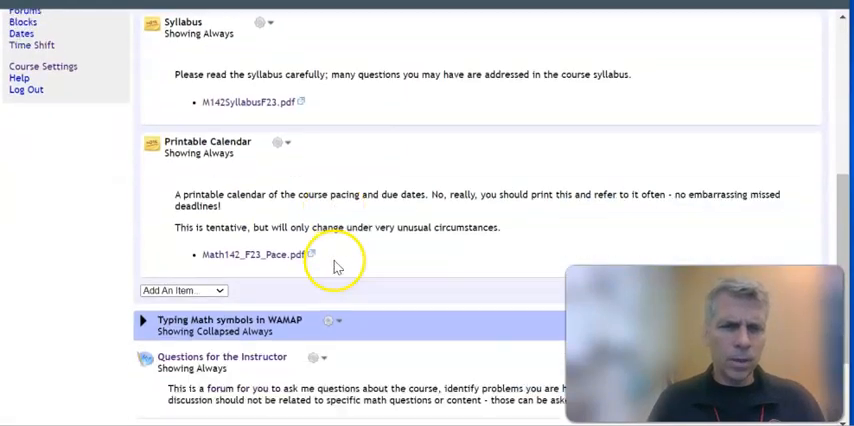
{"action": "scroll", "scroll_direction": "down", "scroll_amount": 3}
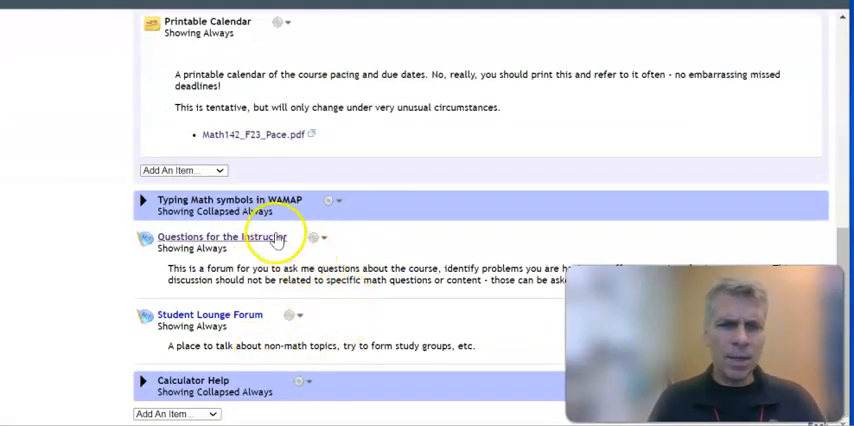
{"action": "left_click", "coordinate": [142, 200]}
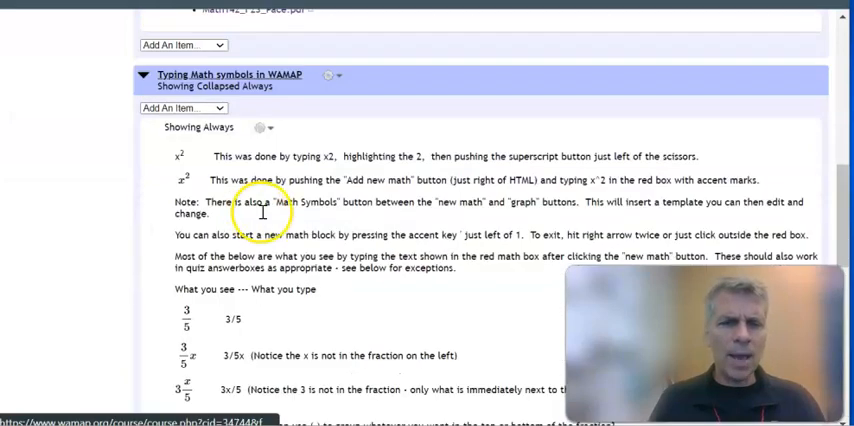
{"action": "scroll", "scroll_direction": "down", "scroll_amount": 3}
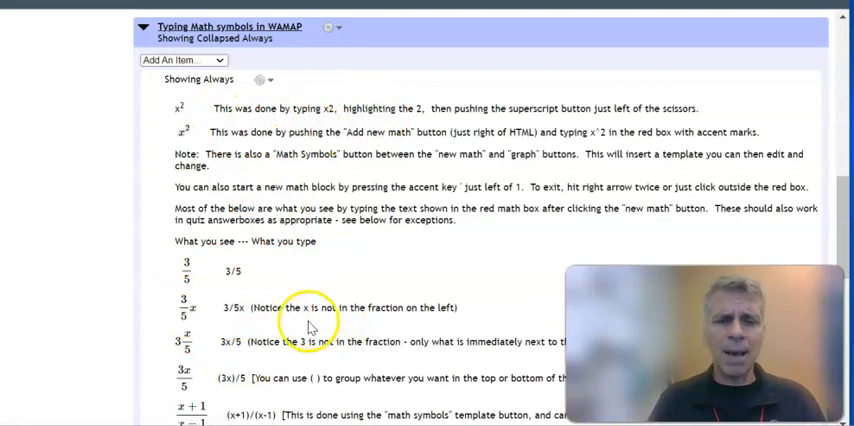
{"action": "scroll", "scroll_direction": "down", "scroll_amount": 3}
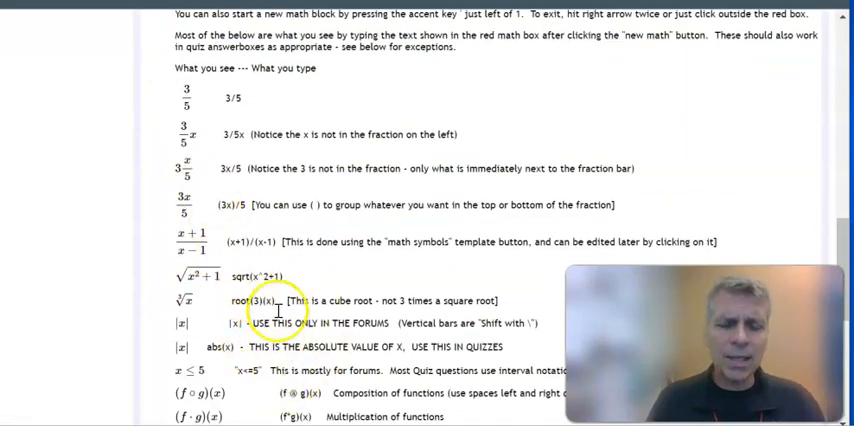
{"action": "scroll", "scroll_direction": "down", "scroll_amount": 3}
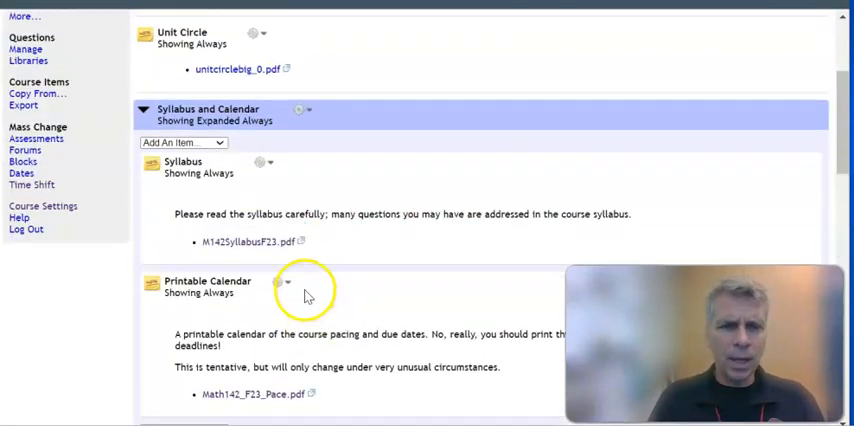
- Scroll past the forums and Calculator Help, then back up to the course page top
{"action": "scroll", "scroll_direction": "down", "scroll_amount": 3}
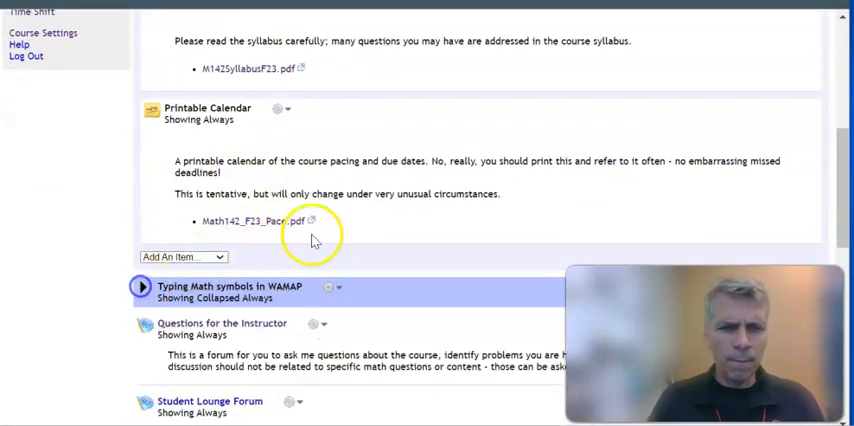
{"action": "scroll", "scroll_direction": "down", "scroll_amount": 3}
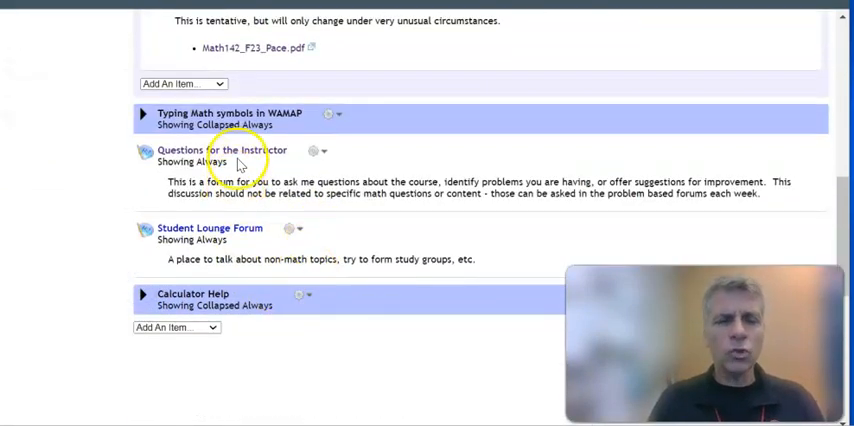
{"action": "mouse_move", "coordinate": [222, 150]}
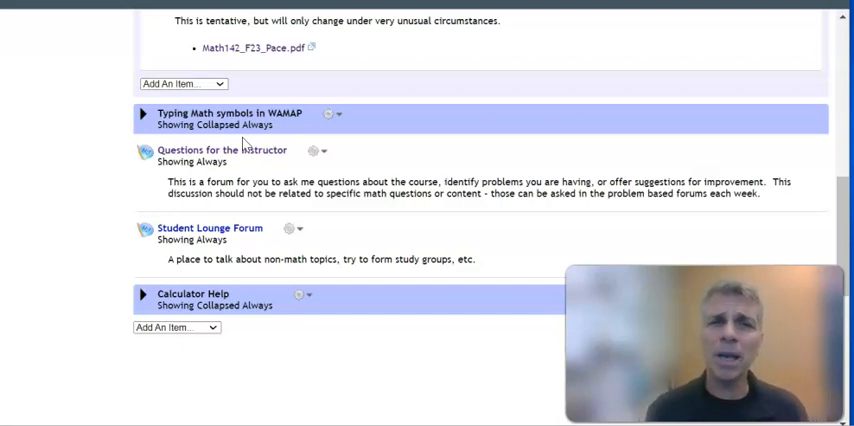
{"action": "scroll", "scroll_direction": "up", "scroll_amount": 3}
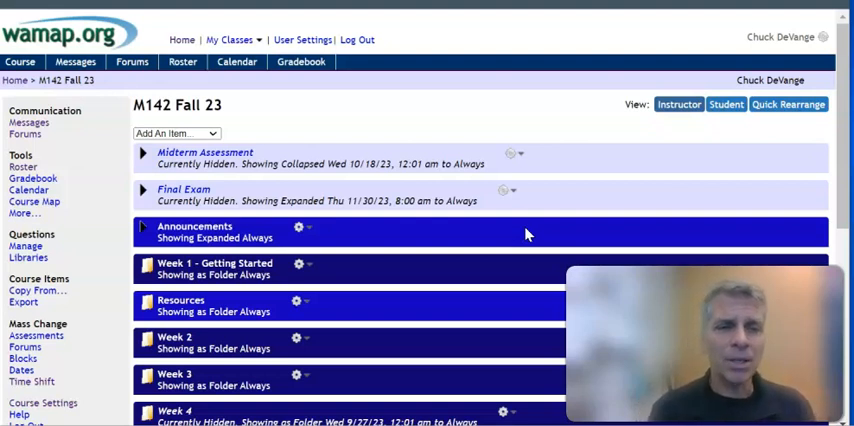
{"action": "mouse_move", "coordinate": [256, 40]}
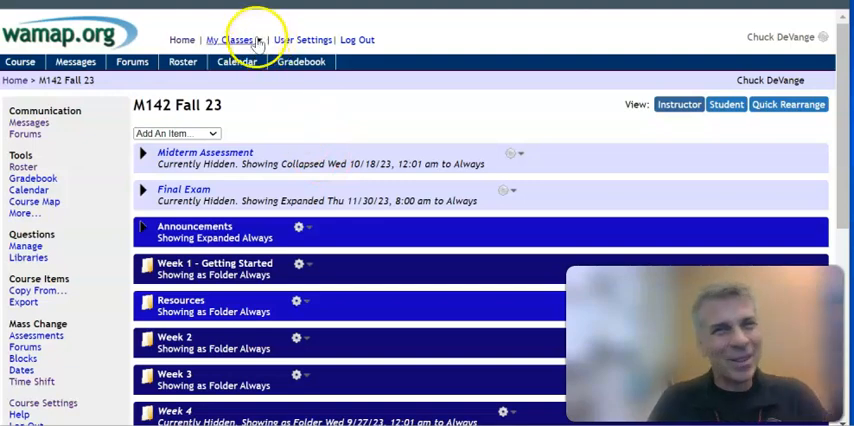